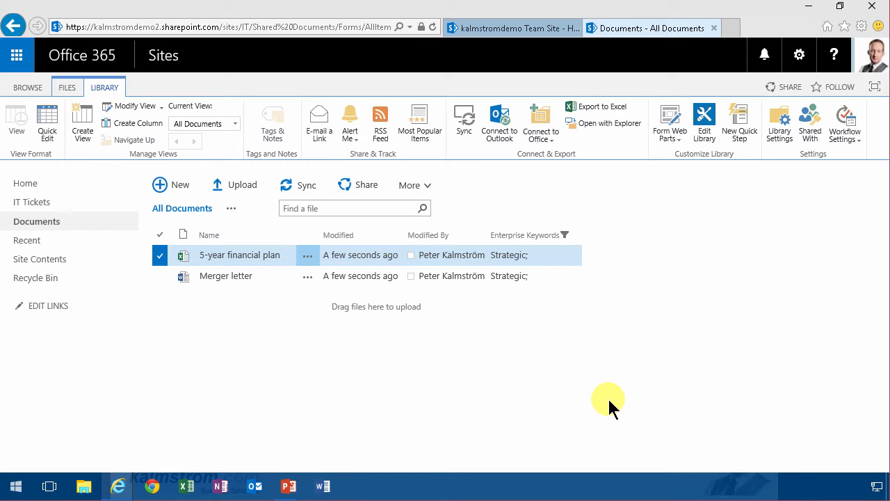
mouse_move(557, 139)
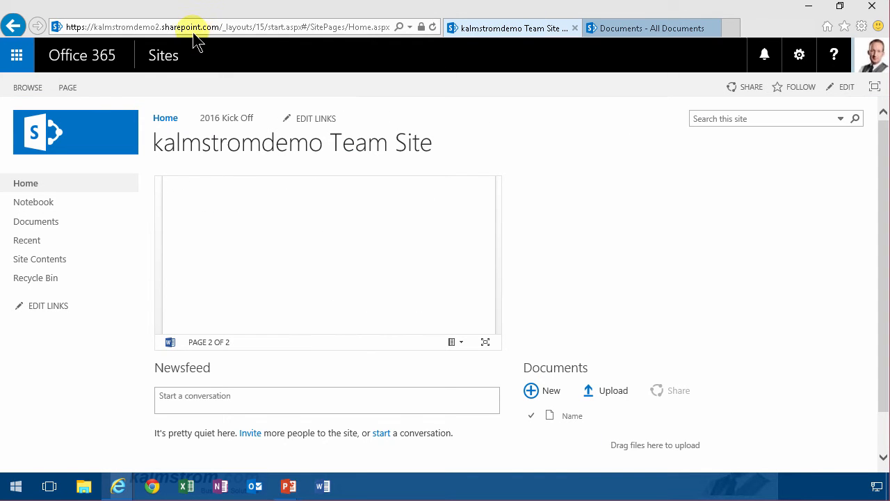
mouse_move(448, 143)
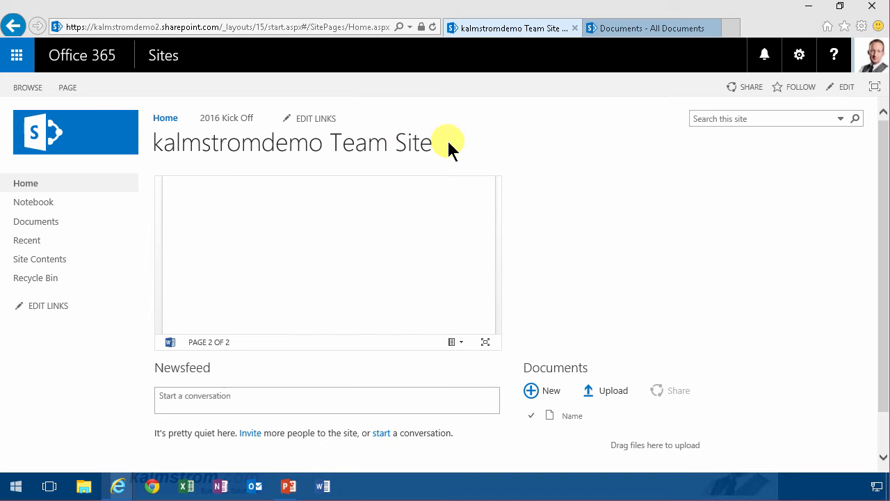
After checking the two Strategic-tagged IT site documents, switch to the kalmstromdemo Team Site tab.
left_click(652, 28)
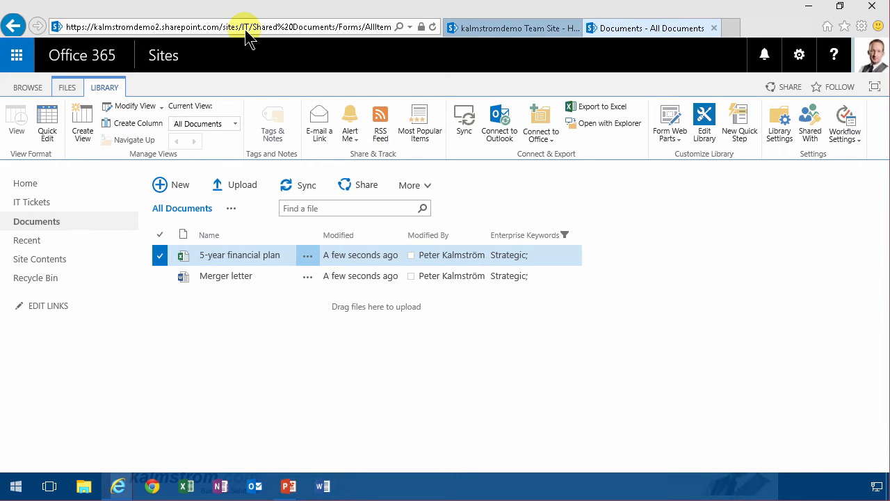
mouse_move(499, 254)
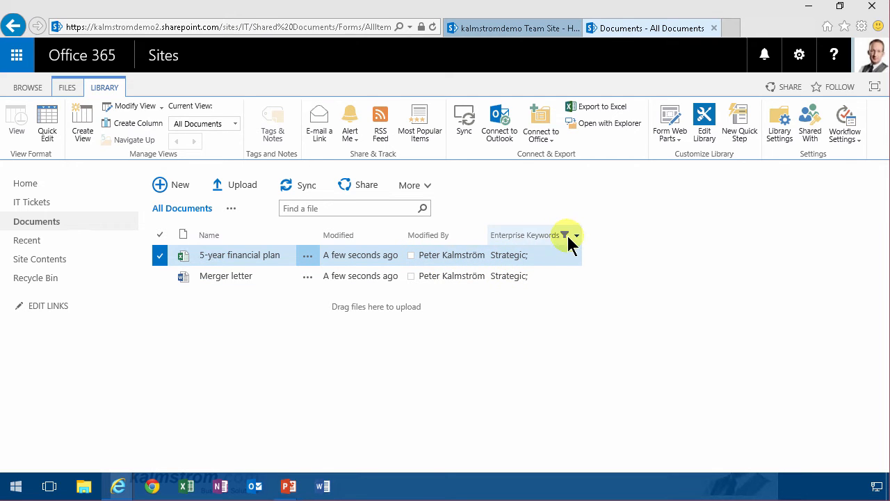
mouse_move(471, 353)
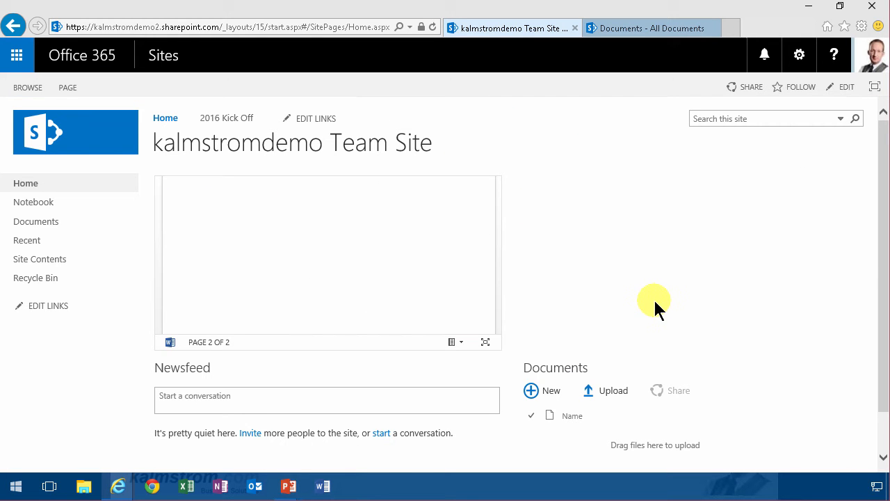
mouse_move(658, 320)
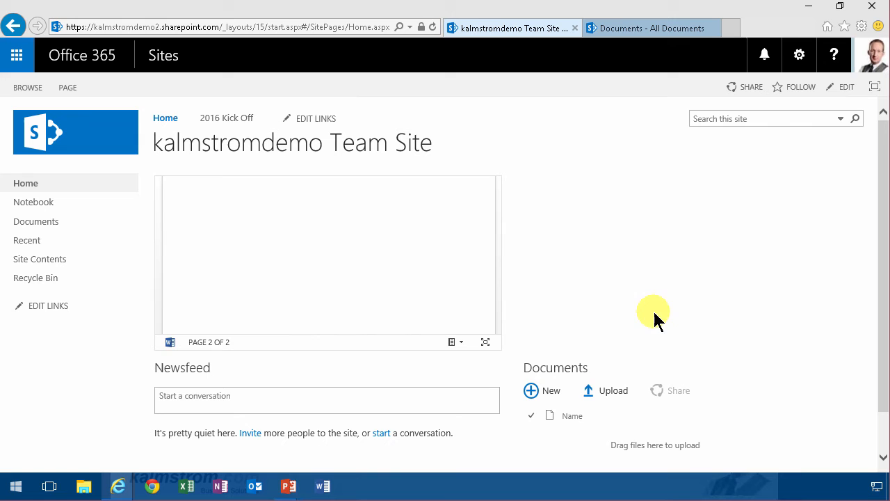
Apply the 'One column with sidebar' text layout and permanently delete the Documents web part.
left_click(855, 118)
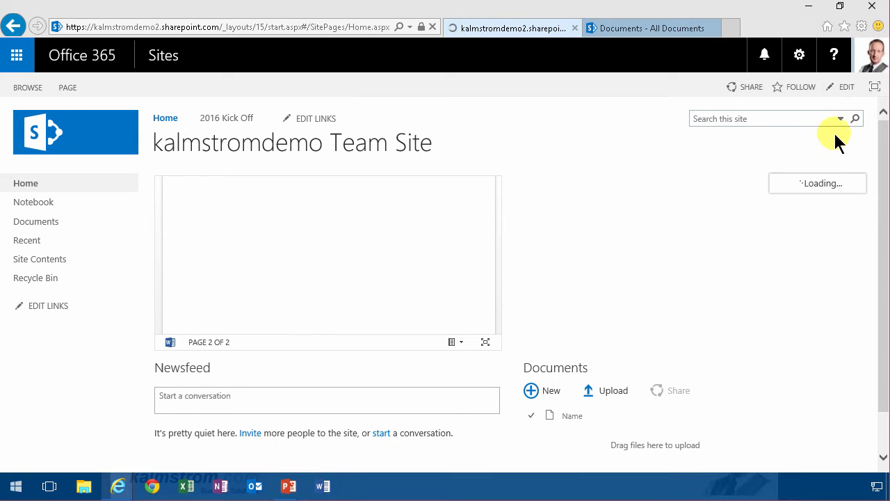
left_click(846, 86)
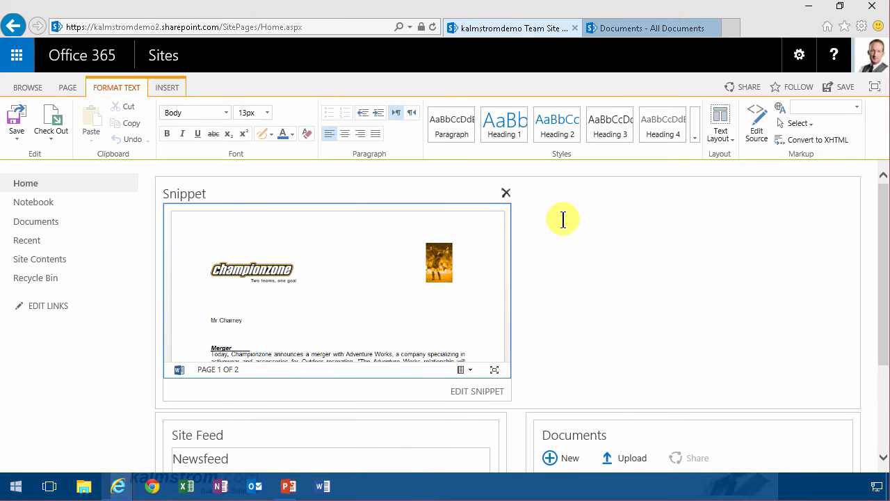
left_click(720, 122)
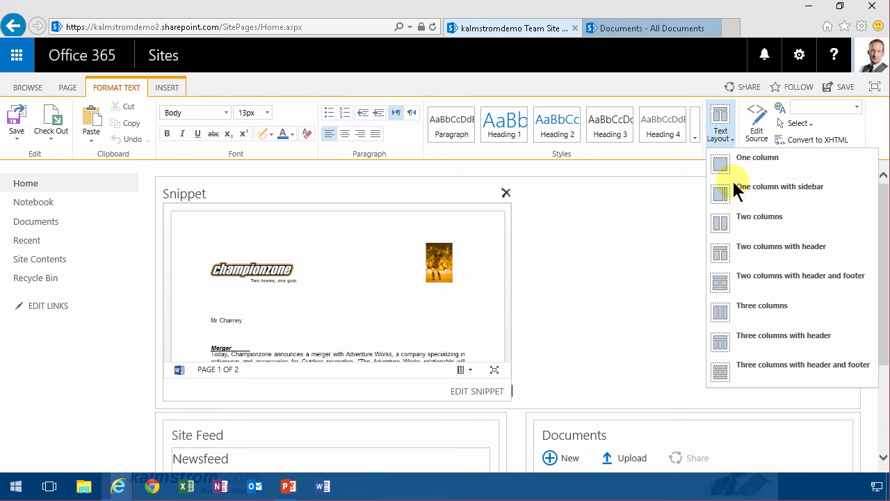
left_click(759, 216)
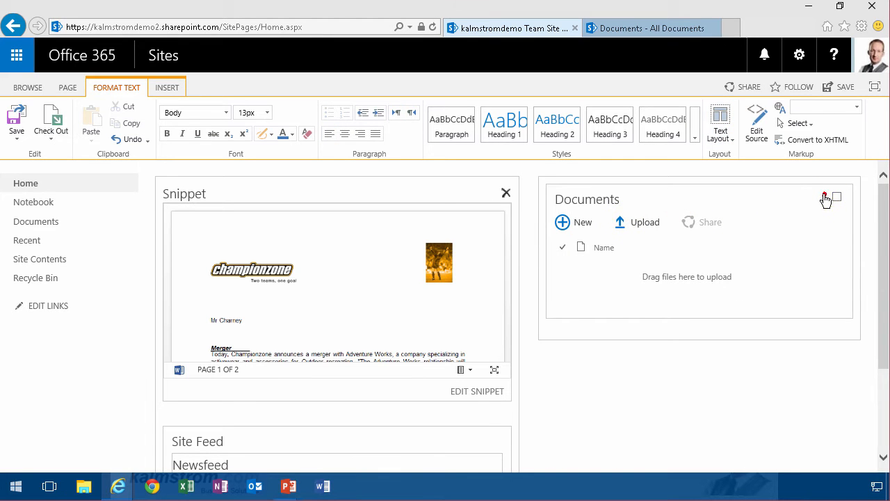
left_click(824, 198)
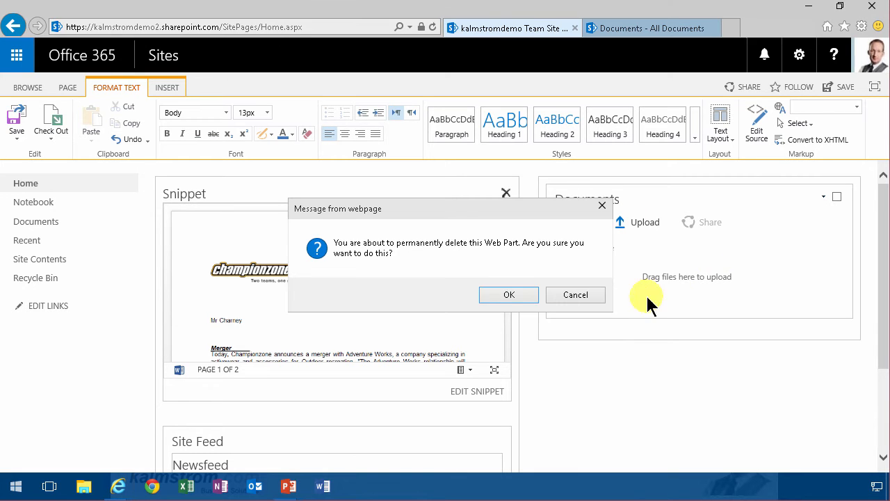
left_click(509, 294)
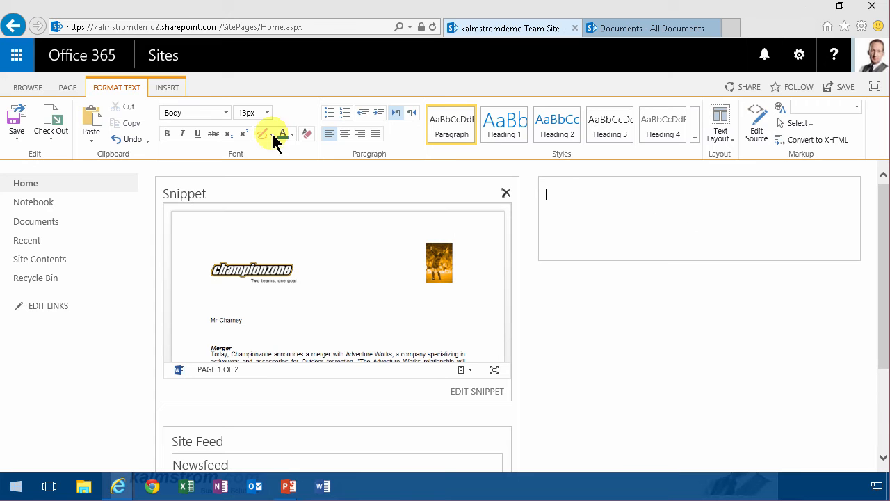
Insert the Content Search web part from the Content Rollup category into the sidebar.
left_click(166, 87)
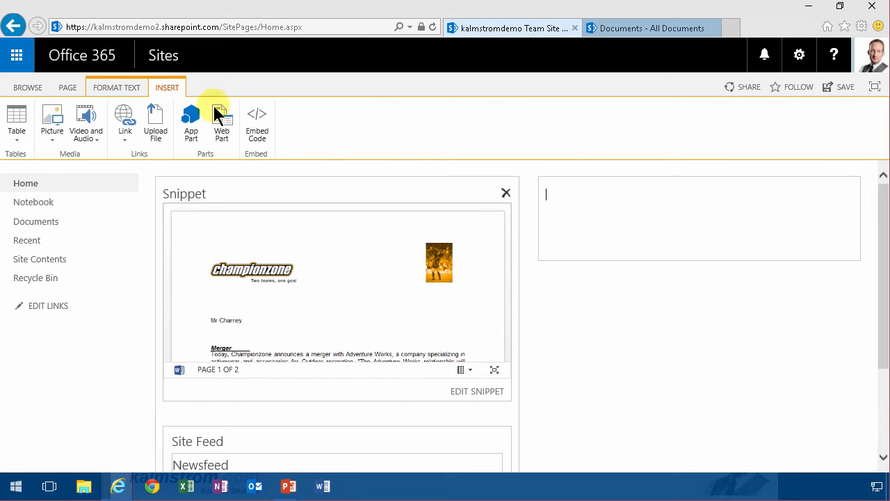
left_click(221, 122)
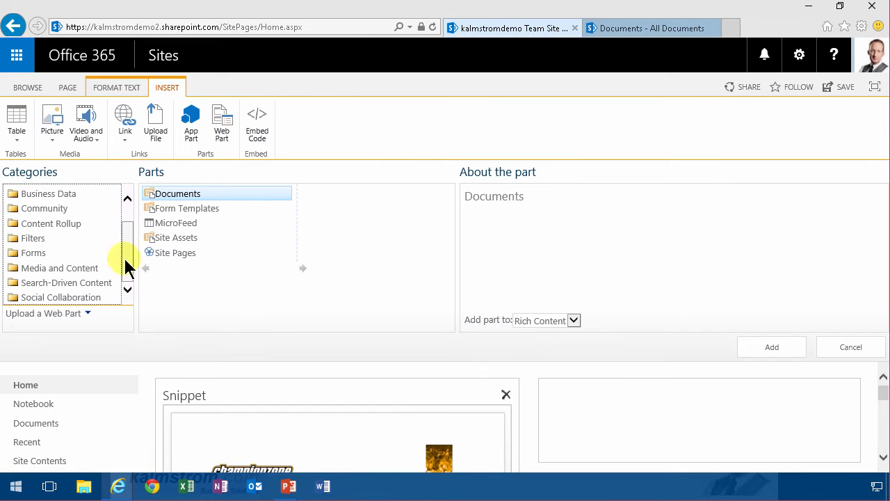
left_click(50, 224)
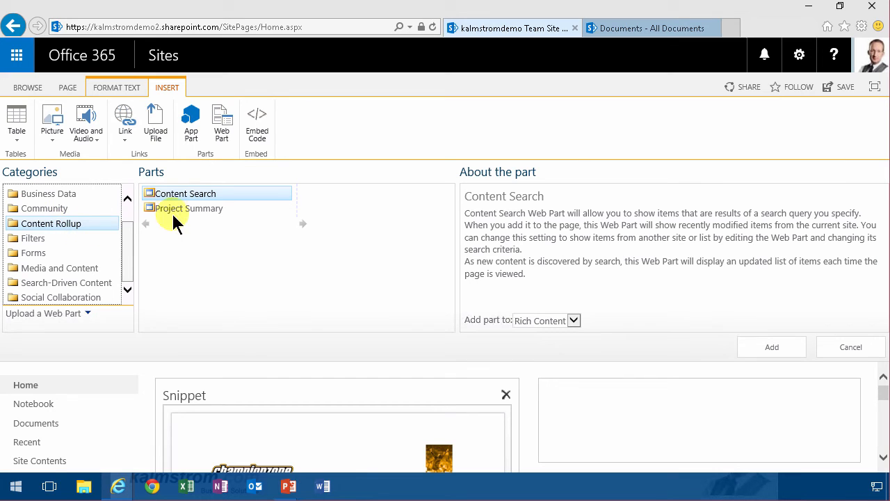
left_click(771, 347)
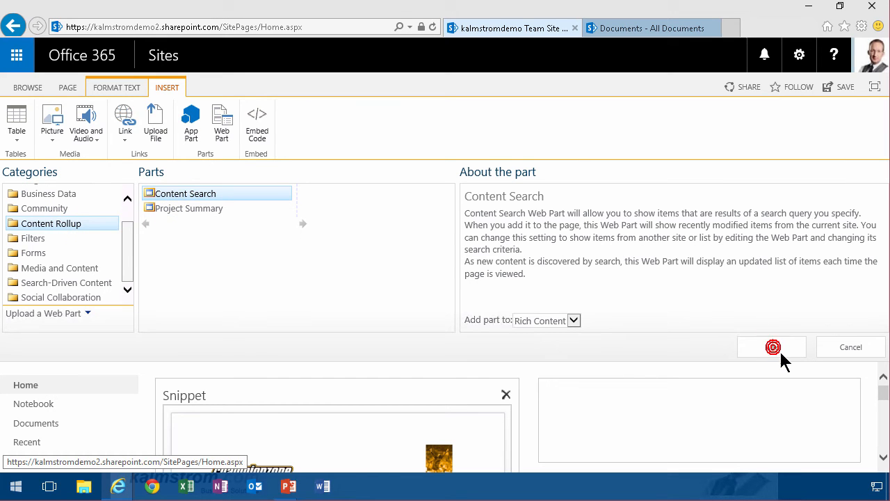
left_click(771, 347)
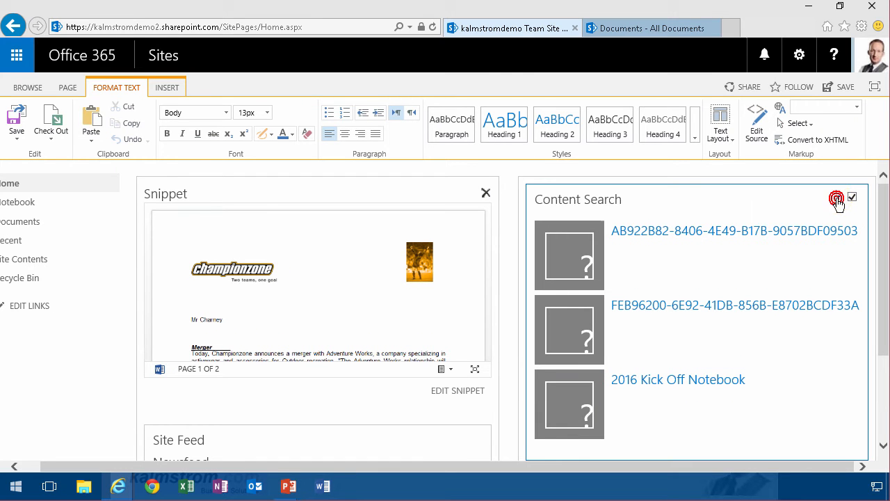
Set the Content Search web part to show 50 items with the List with Paging control.
left_click(837, 198)
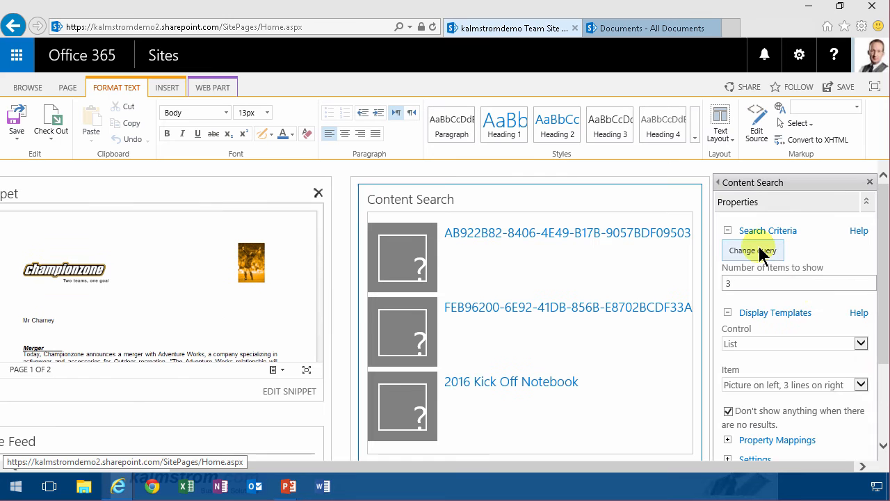
left_click(798, 282)
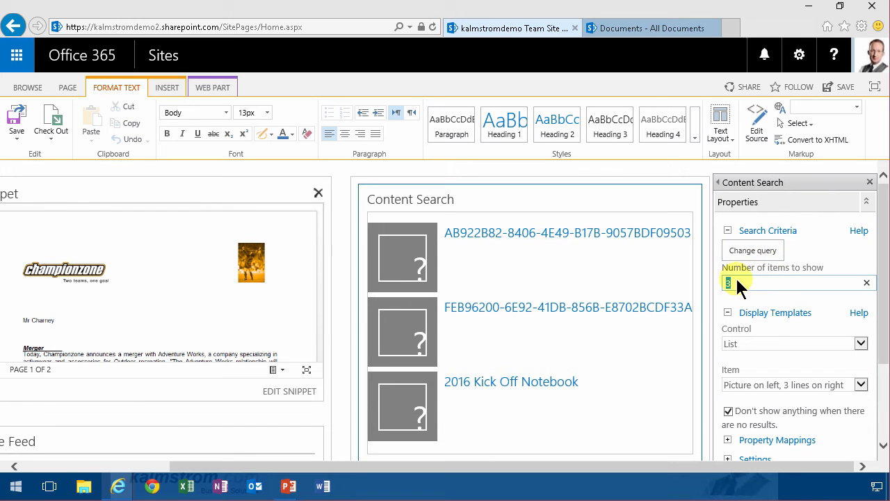
type("50")
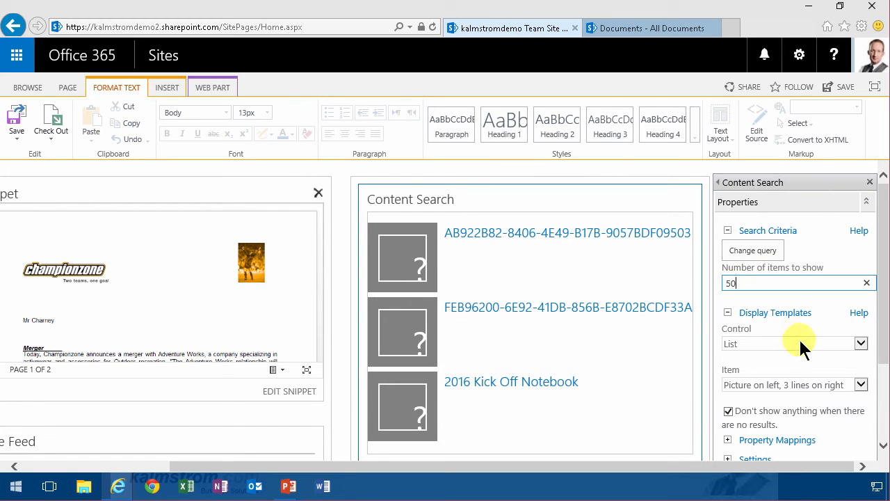
left_click(790, 343)
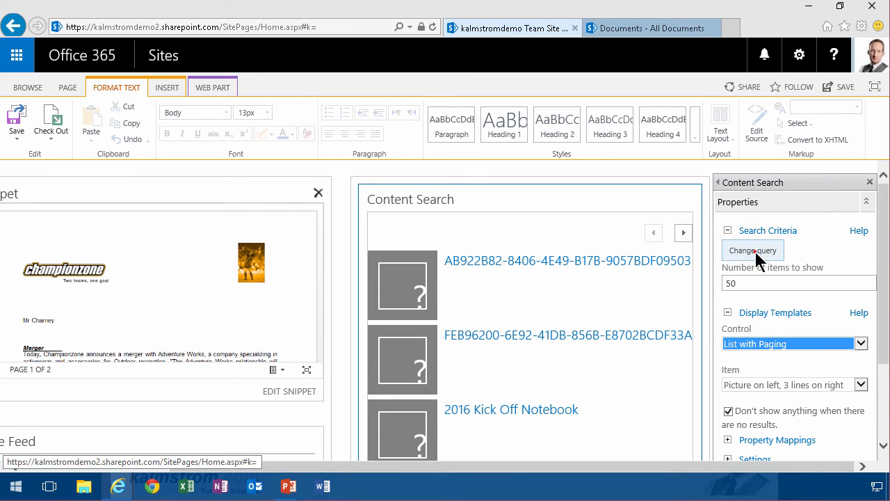
Build a query restricted to the 'Strategic' tag across all sites, not just the current site.
left_click(752, 250)
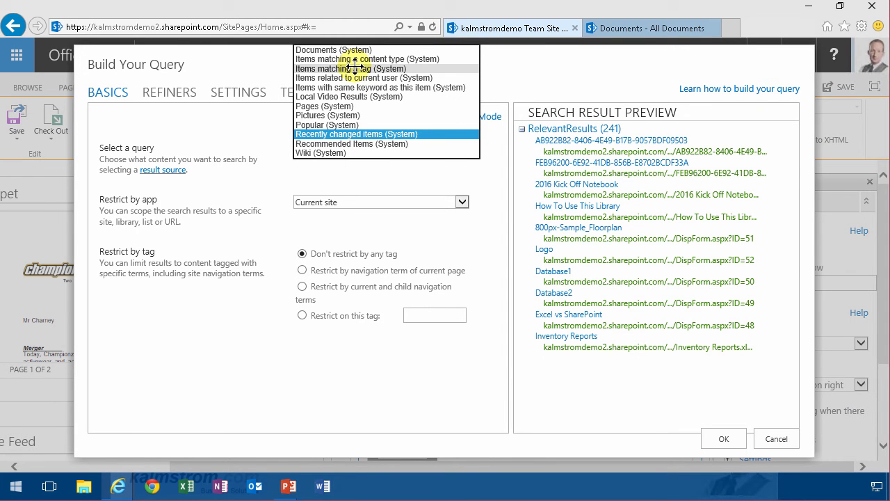
left_click(349, 69)
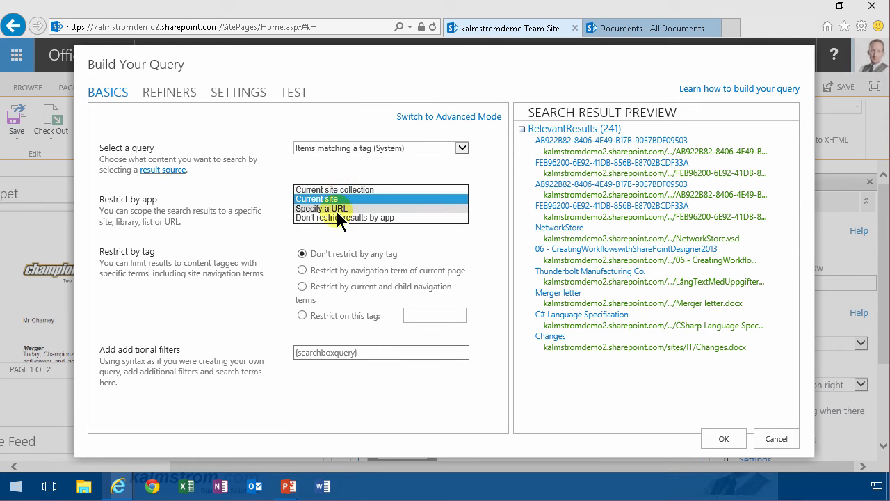
left_click(344, 217)
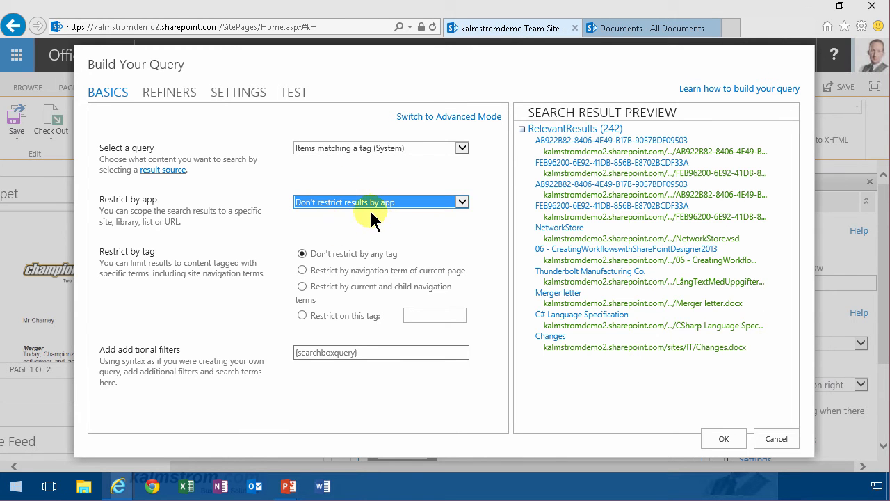
left_click(302, 315)
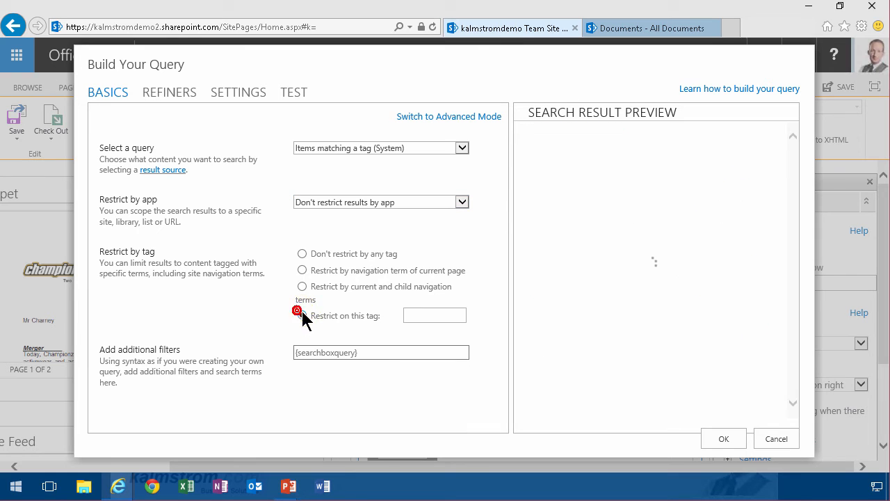
left_click(302, 315)
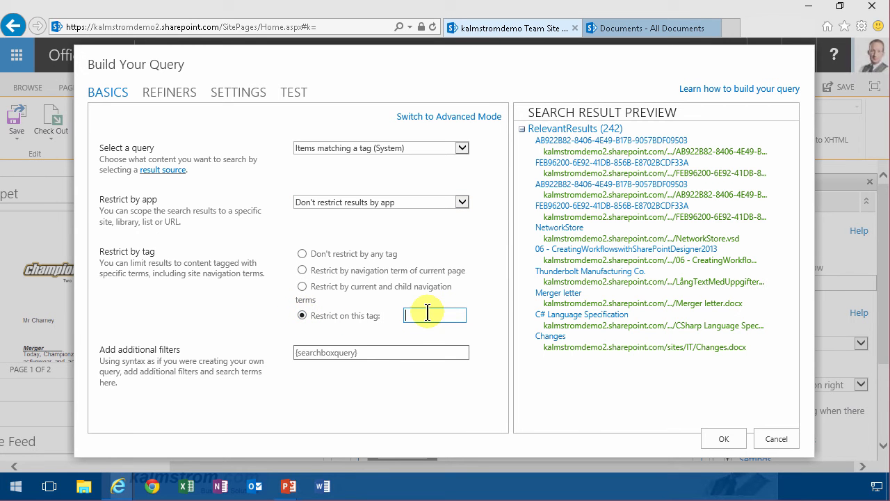
type("stra")
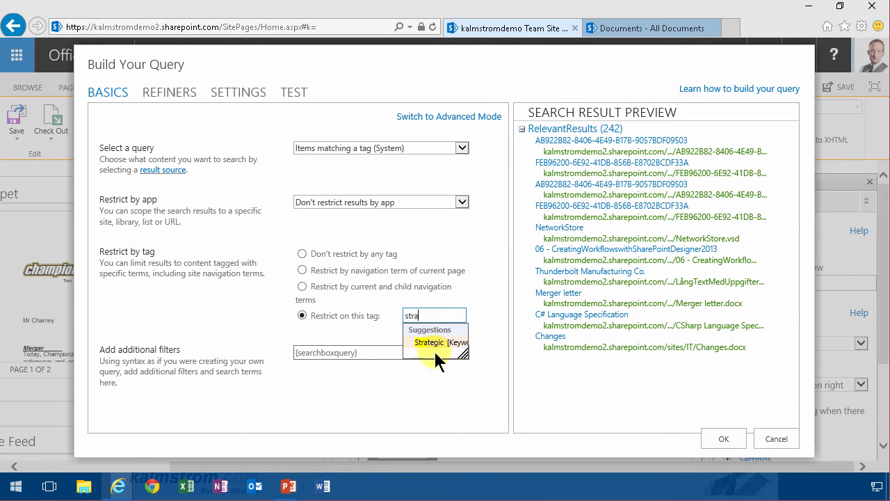
left_click(429, 342)
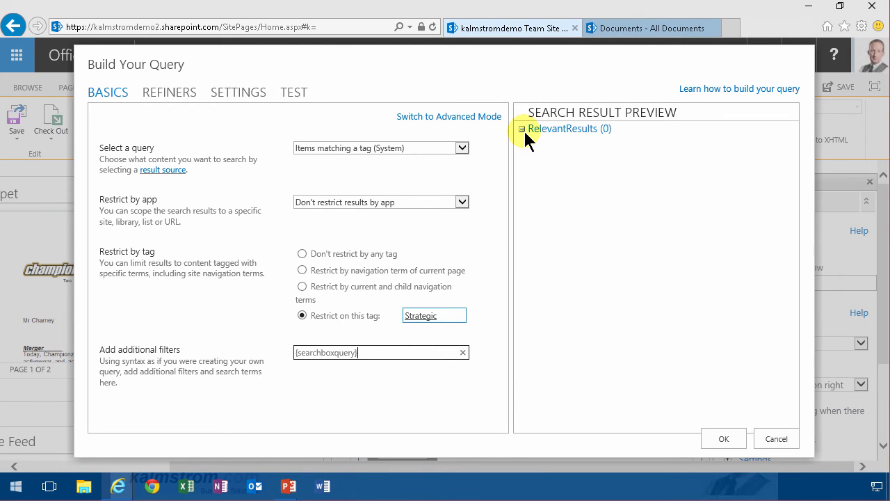
left_click(651, 28)
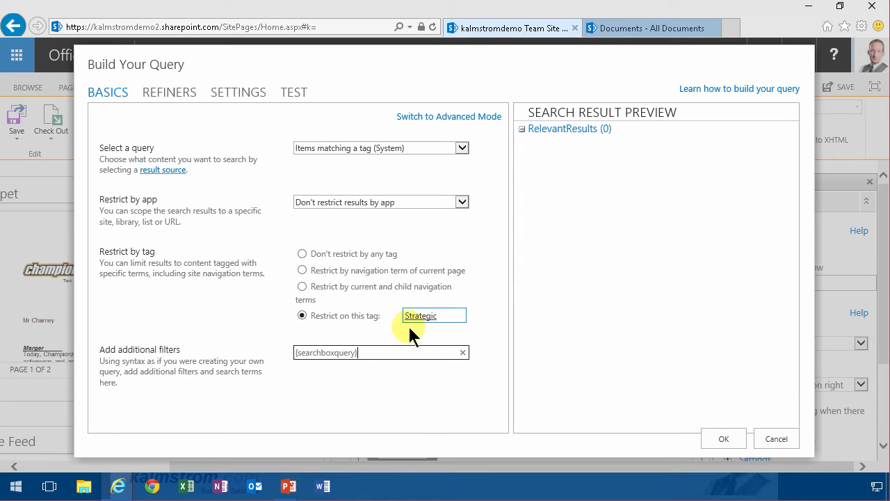
mouse_move(389, 318)
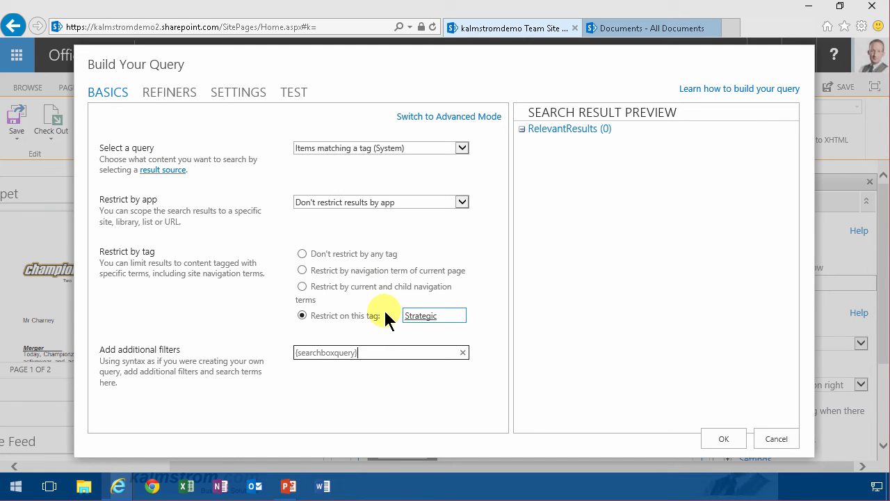
mouse_move(518, 348)
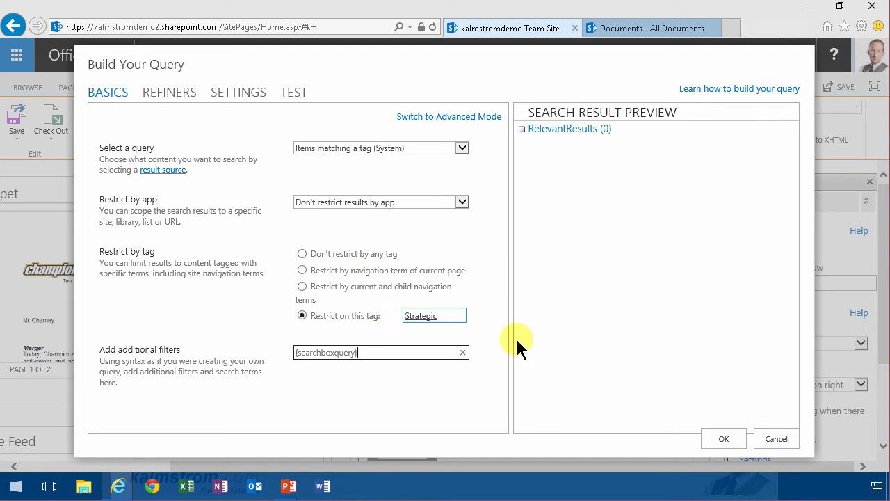
Confirm the Strategic query and set the item display template to 'Two lines'.
left_click(723, 438)
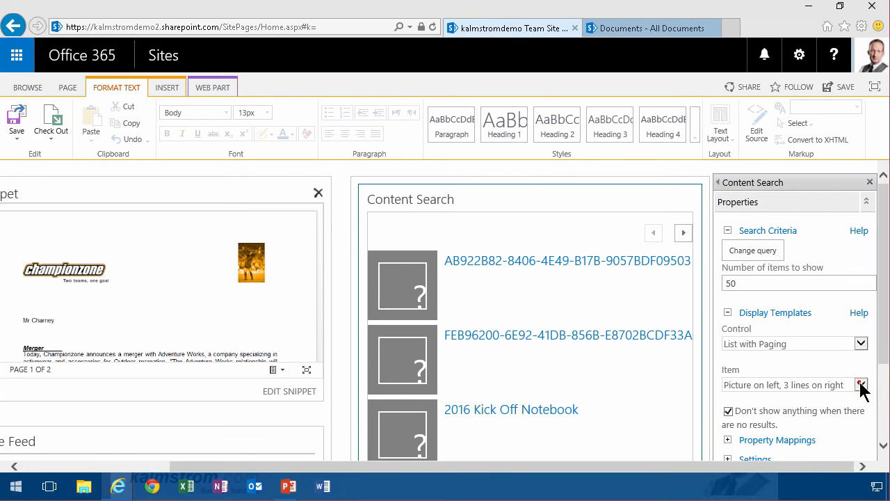
left_click(861, 384)
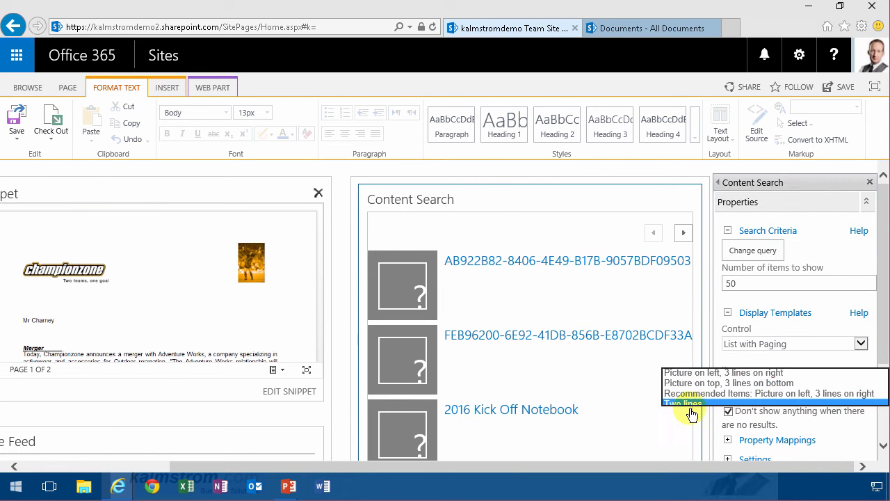
left_click(682, 404)
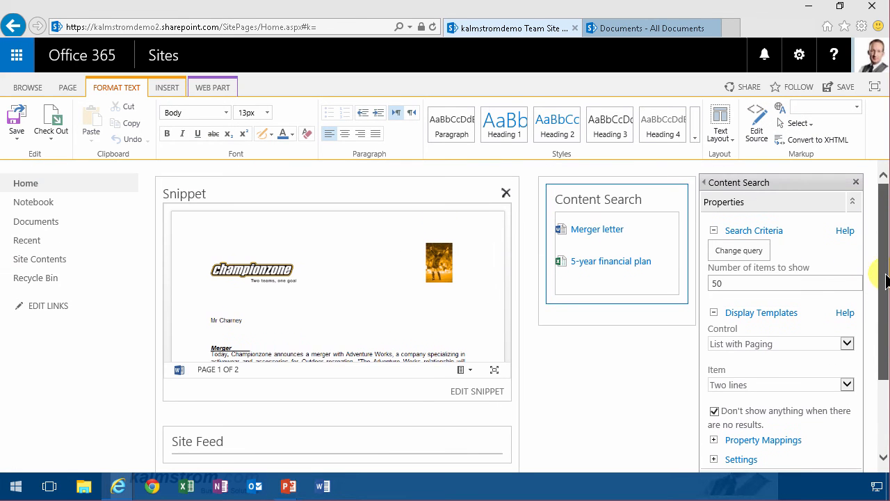
scroll("down", 3)
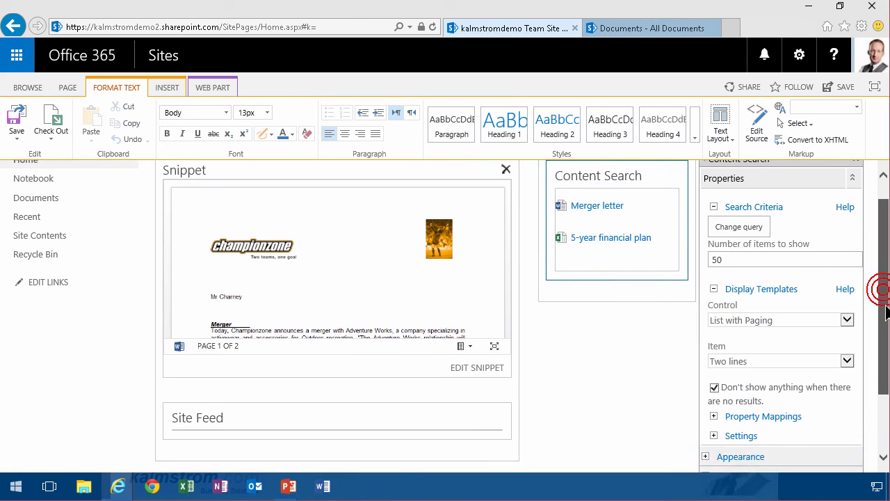
mouse_move(597, 229)
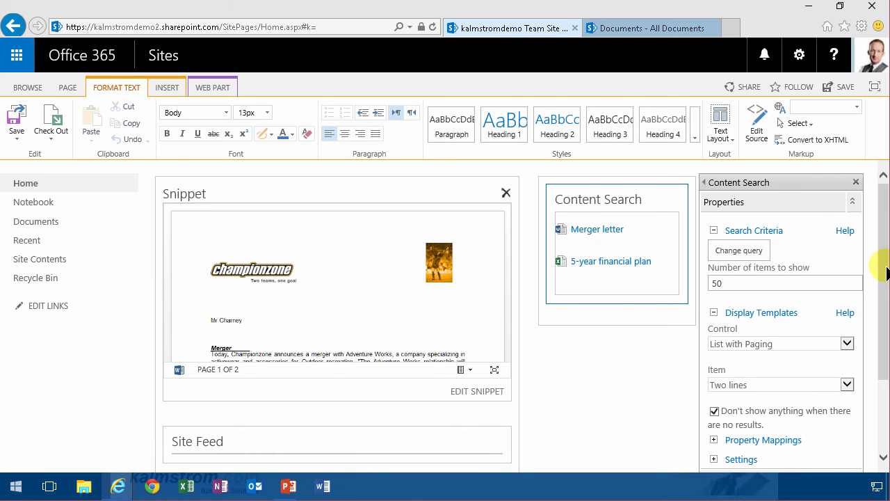
scroll("down", 3)
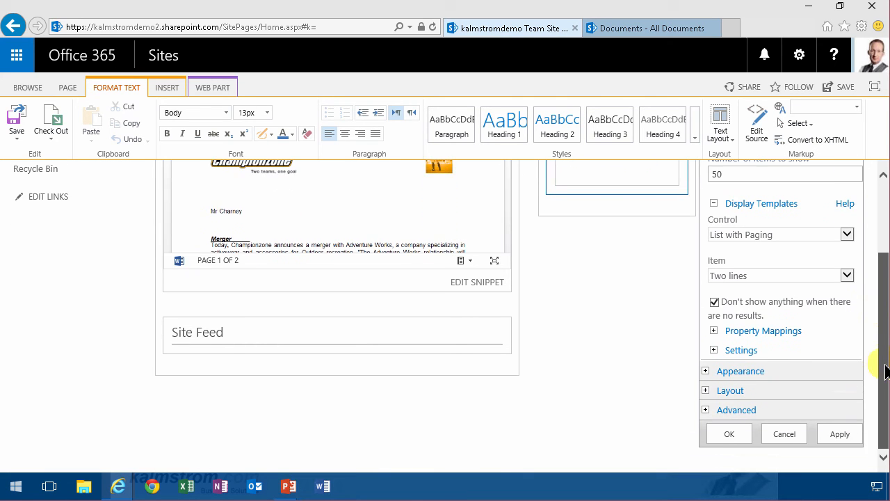
Title the web part 'Strategic documents', set Chrome Type to 'Title and Border', and apply.
left_click(706, 371)
type("Strategic")
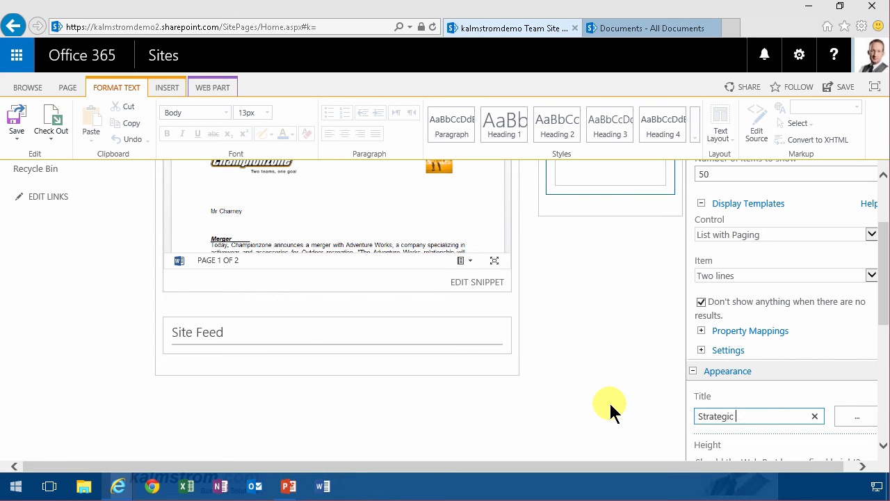
type("documents")
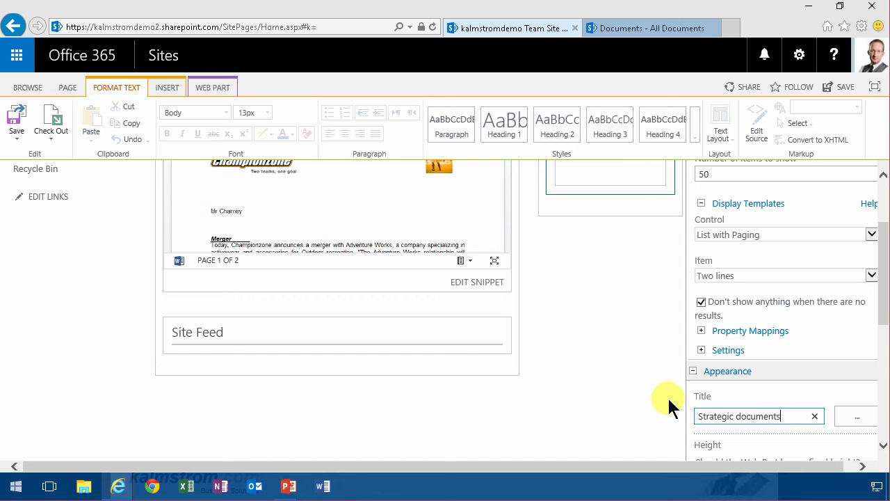
scroll("down", 3)
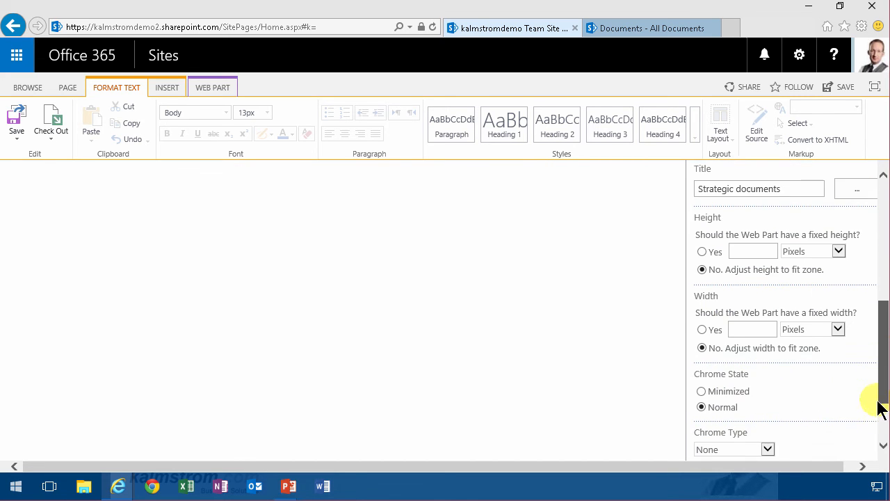
left_click(768, 449)
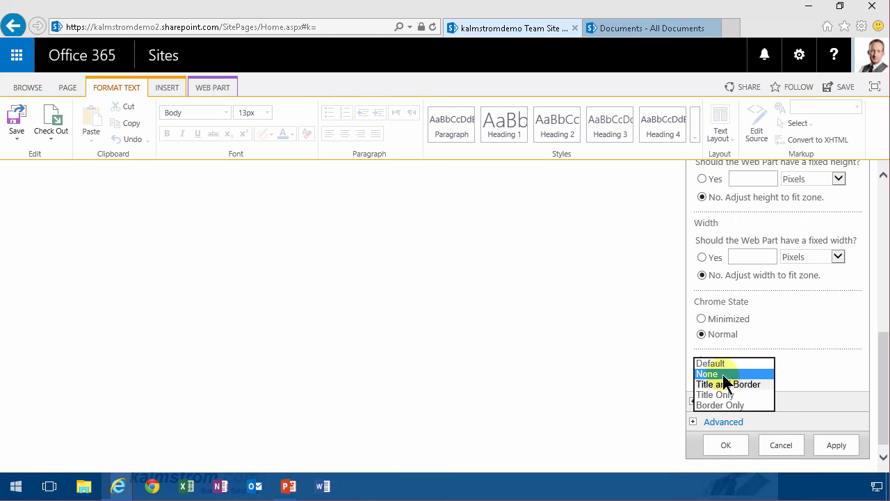
left_click(728, 384)
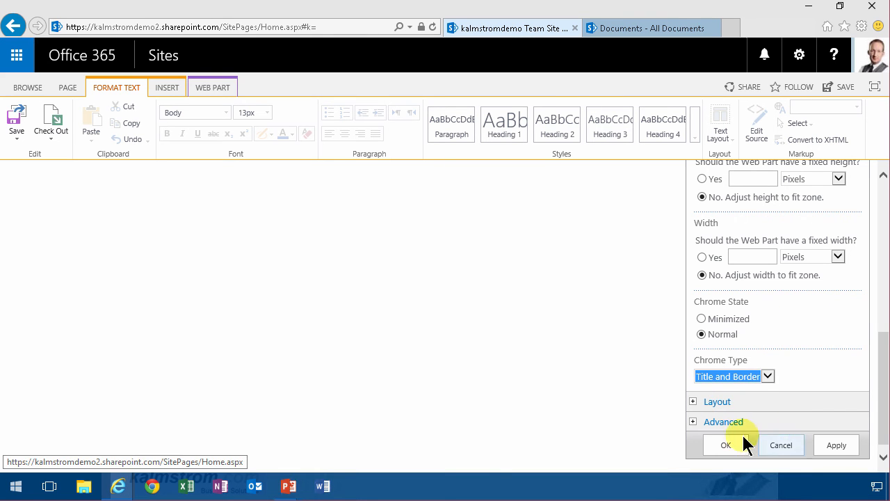
left_click(726, 444)
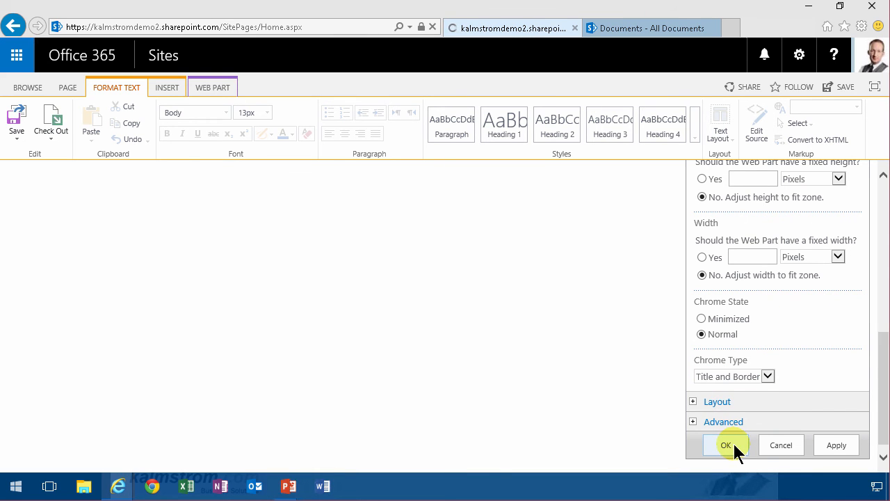
Save the home page and check the Merger letter and 5-year financial plan links.
left_click(725, 444)
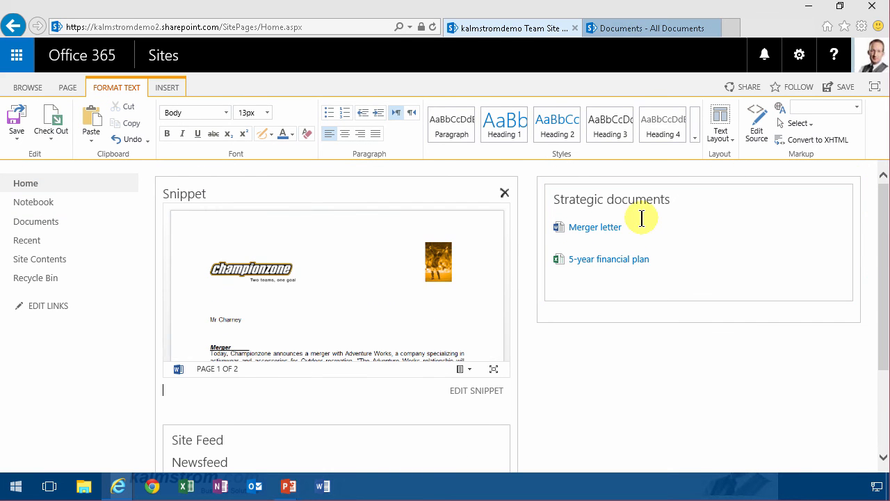
left_click(16, 122)
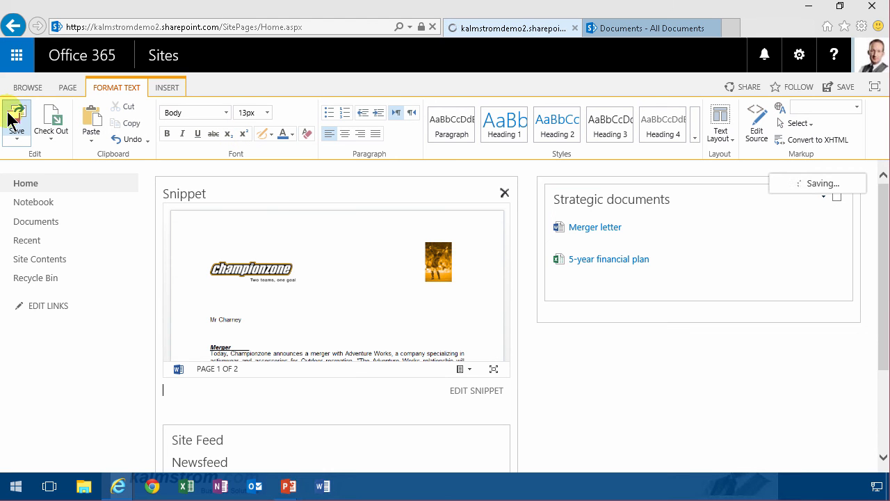
left_click(16, 118)
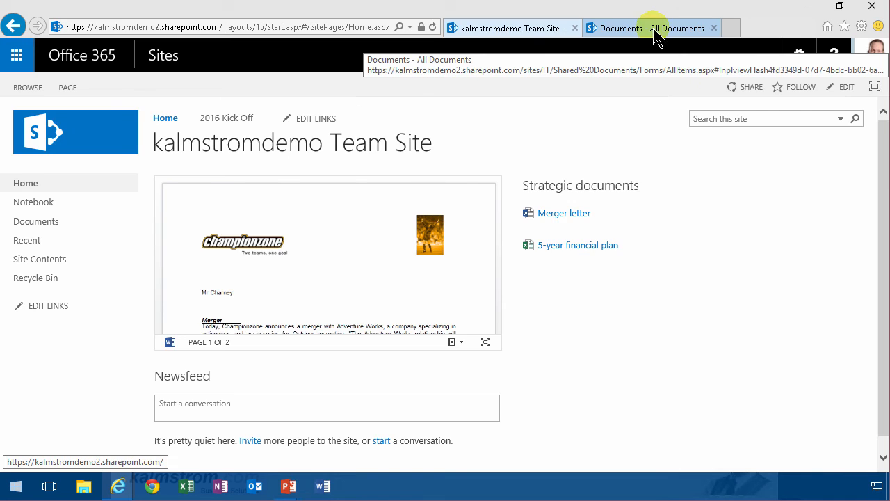
left_click(652, 28)
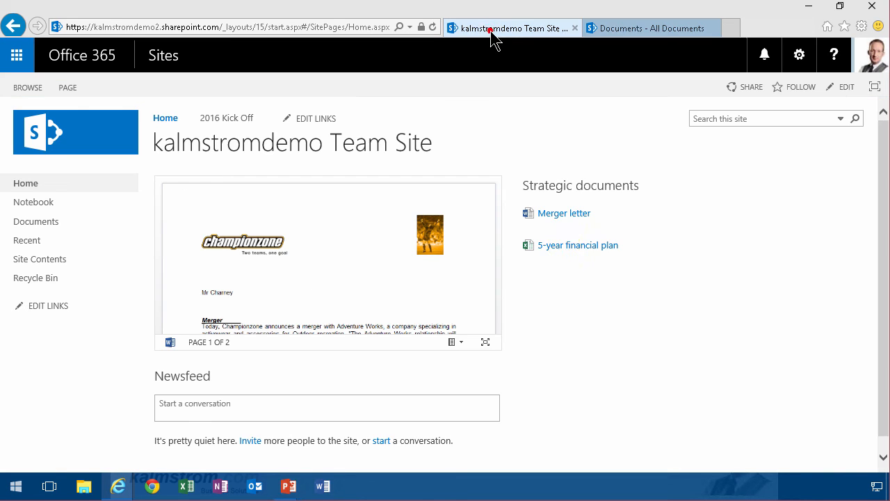
mouse_move(564, 213)
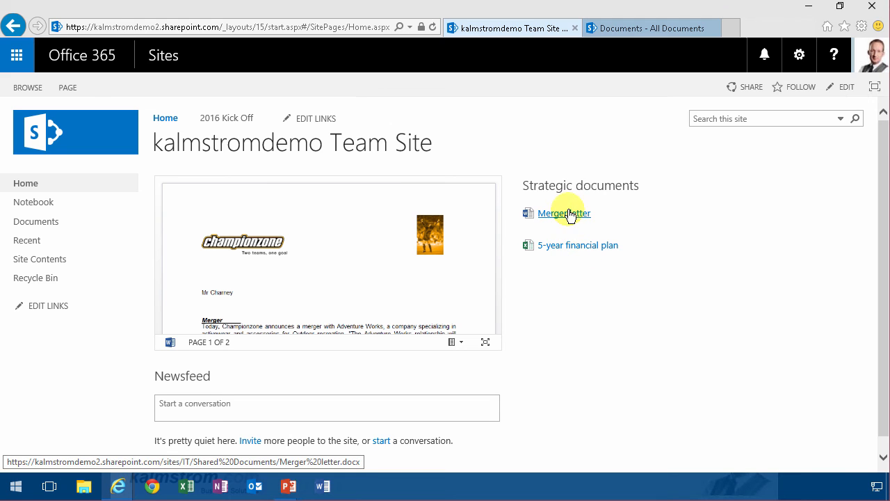
mouse_move(566, 254)
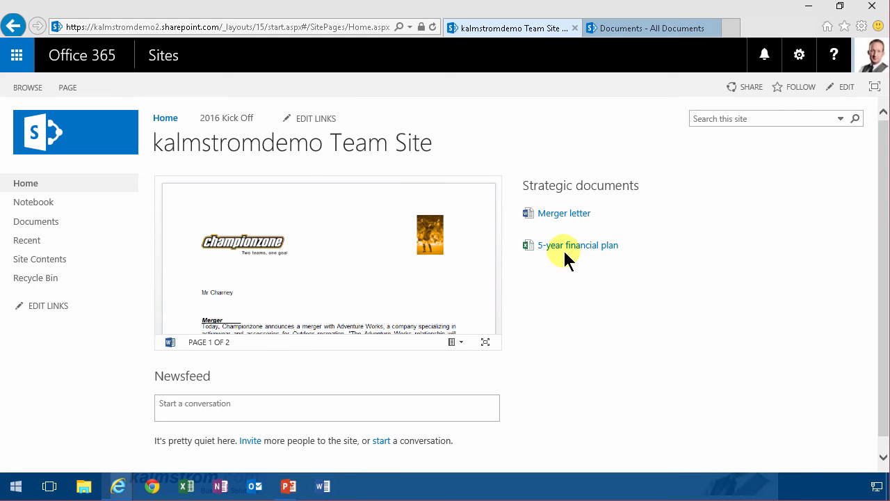
mouse_move(578, 244)
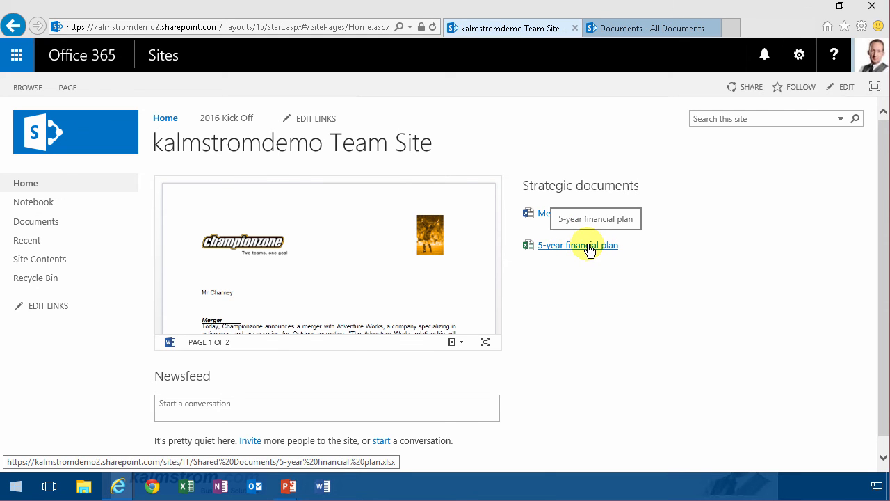